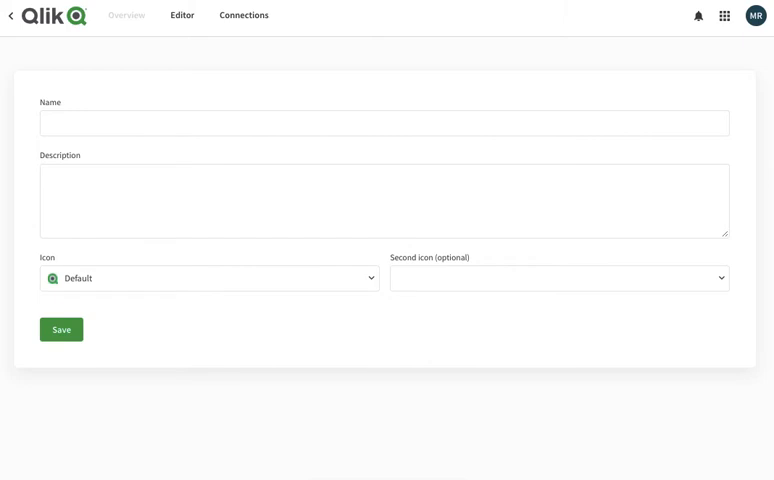
mouse_move(238, 144)
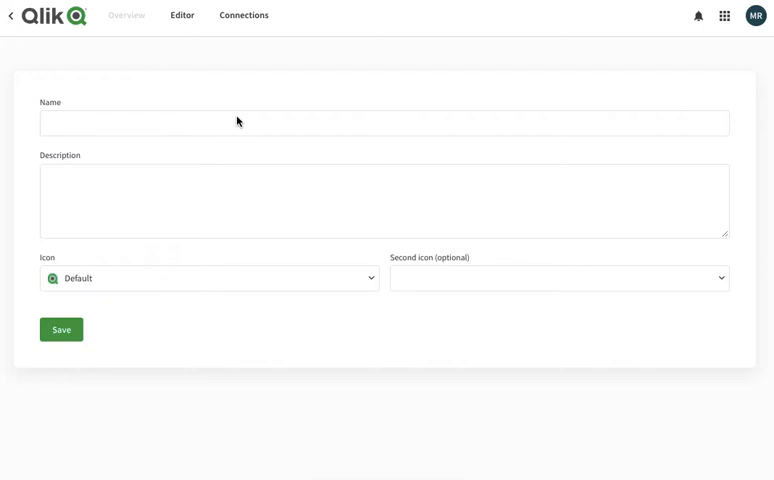
Name the new automation 'Email and Sheet' and save it
left_click(237, 123)
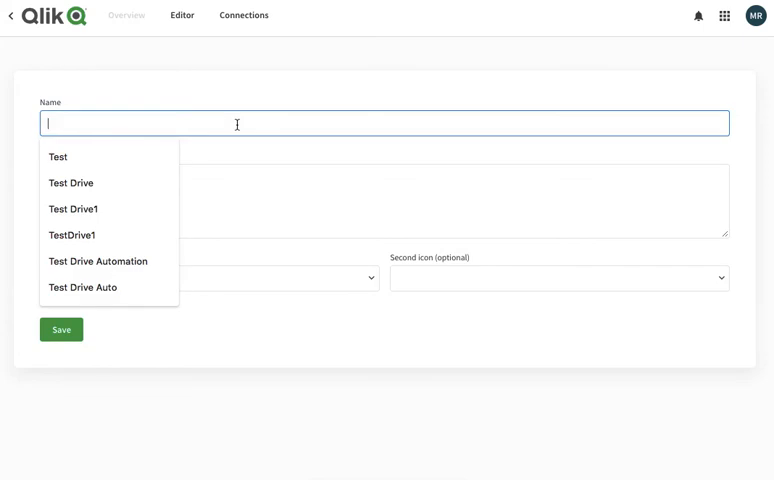
type("c")
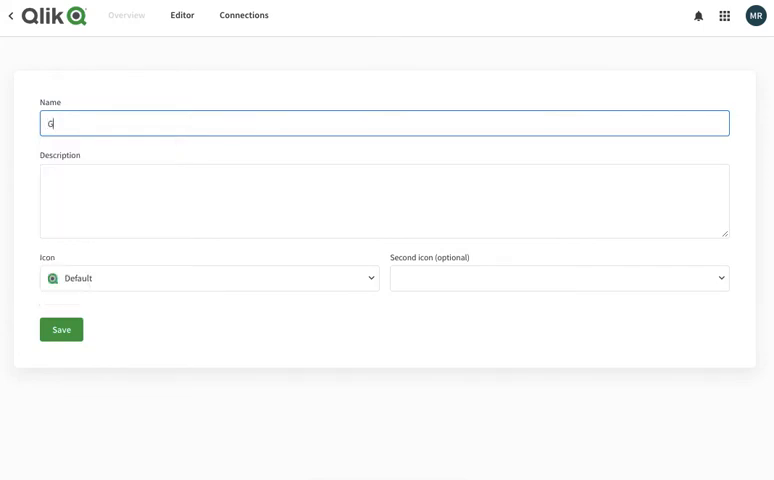
type("Email")
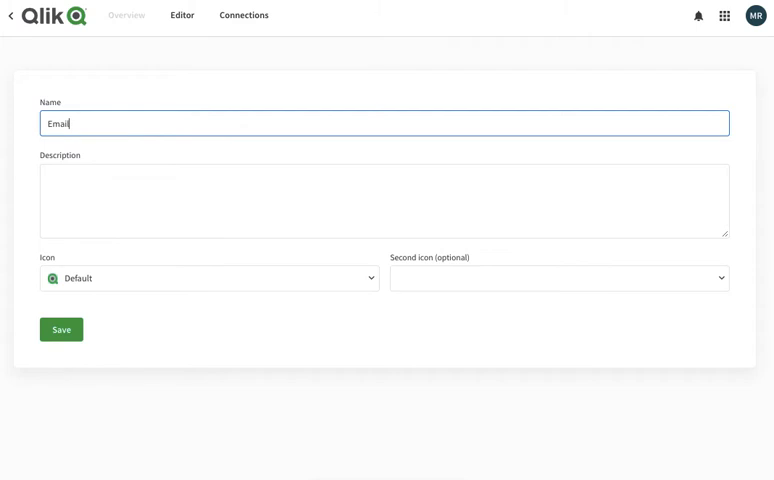
type("and She")
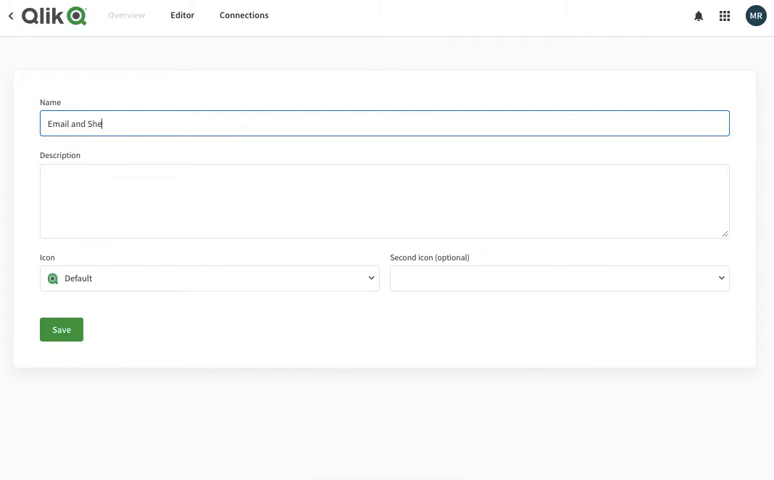
type("et")
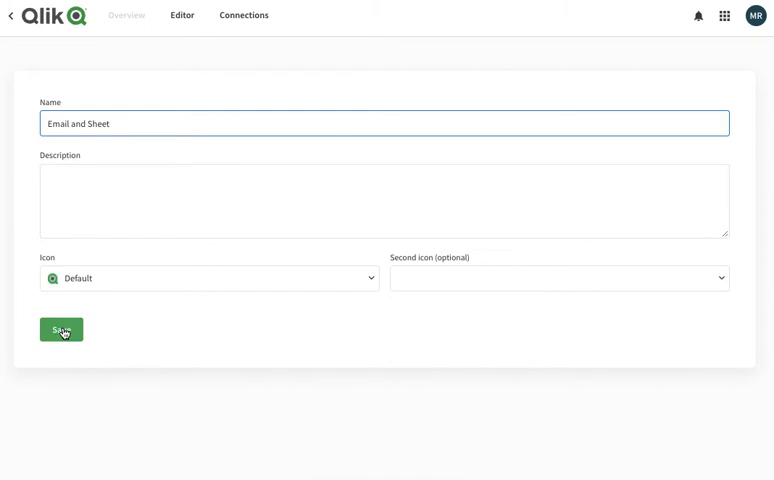
left_click(60, 329)
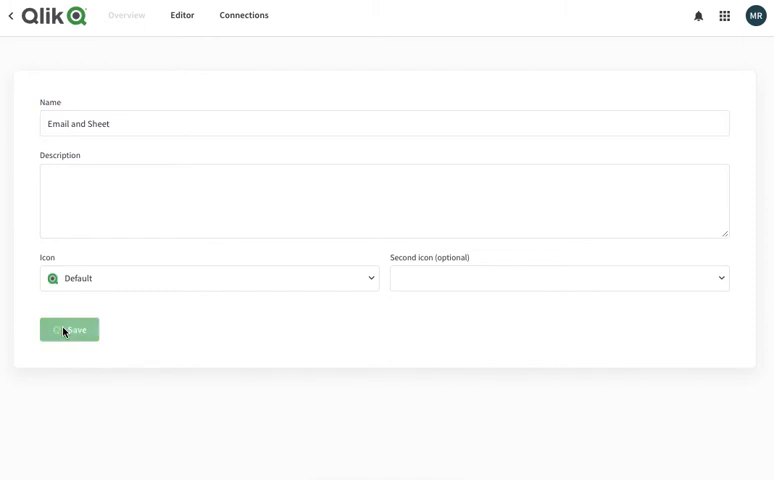
left_click(69, 329)
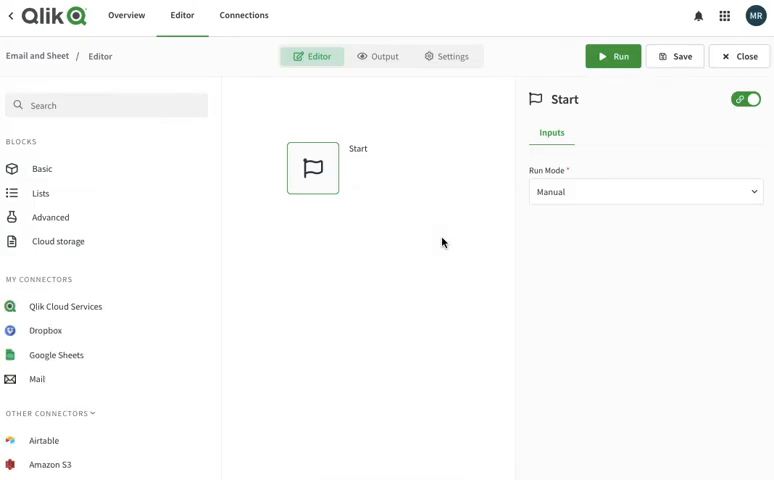
mouse_move(117, 296)
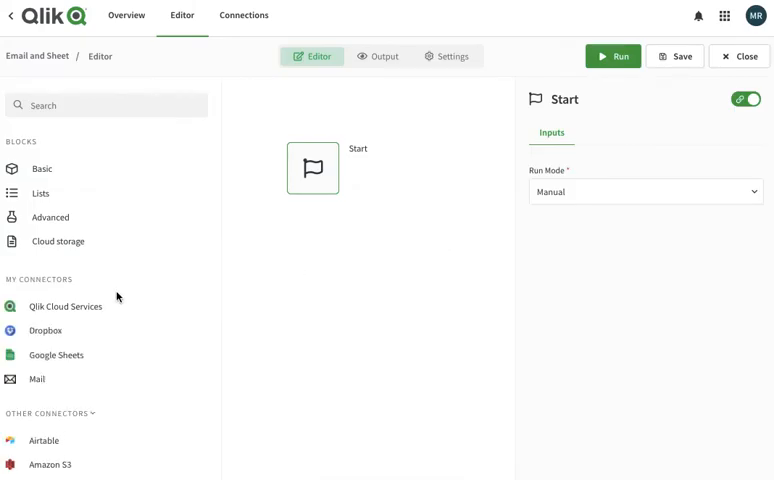
Open the Qlik Cloud Services block list and scroll down through the available blocks
left_click(65, 306)
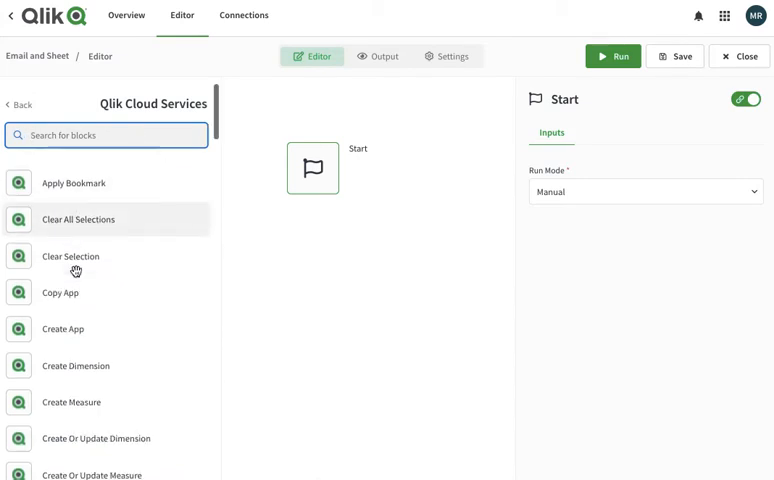
scroll("down", 3)
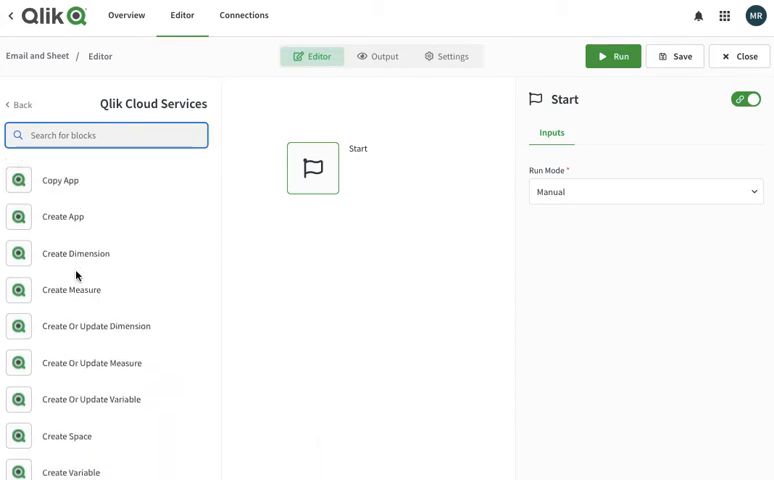
scroll("down", 3)
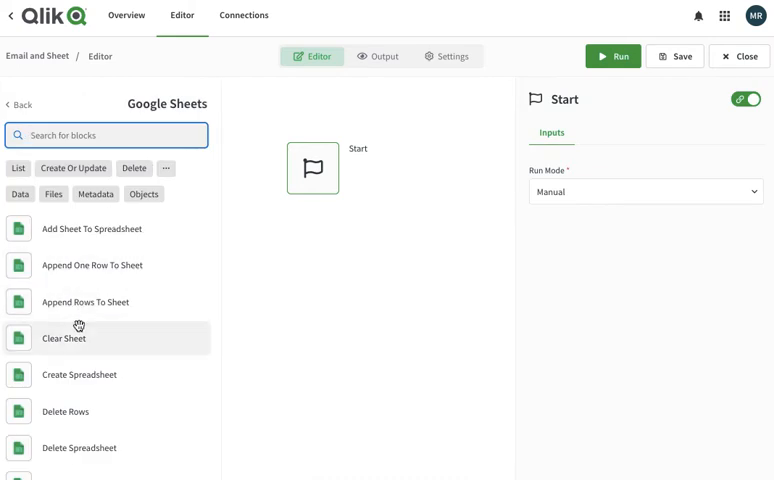
mouse_move(78, 232)
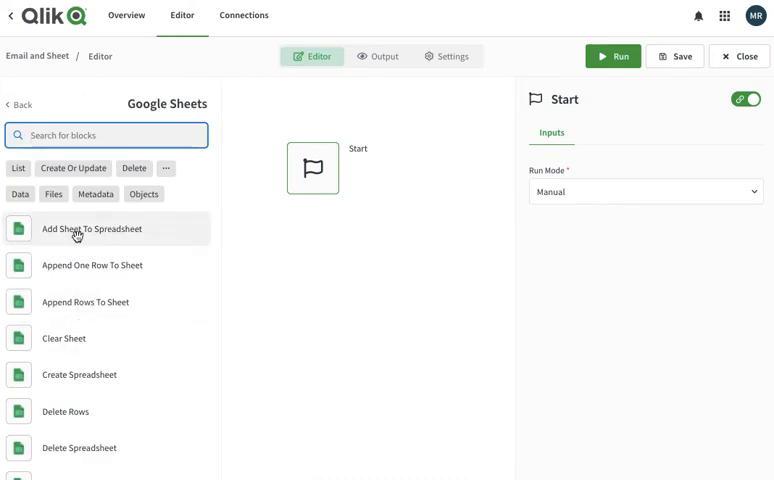
mouse_move(62, 338)
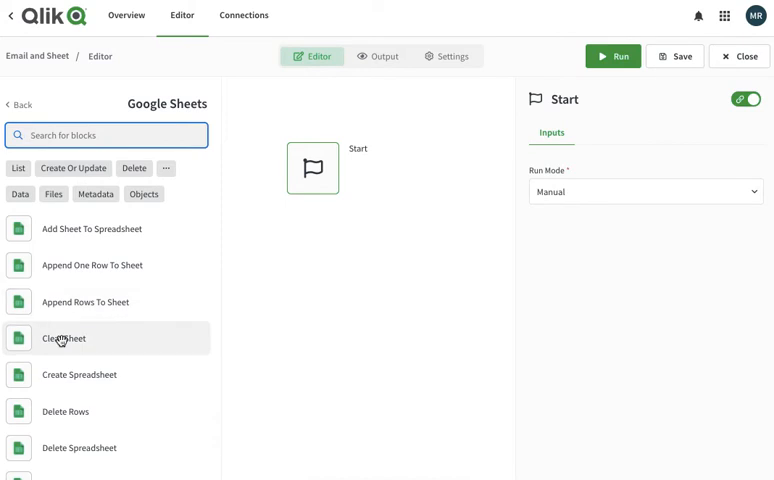
Add Clear Sheet under Start, looking up the Qlik Auto spreadsheet and choosing its Sales sheet
left_click(63, 338)
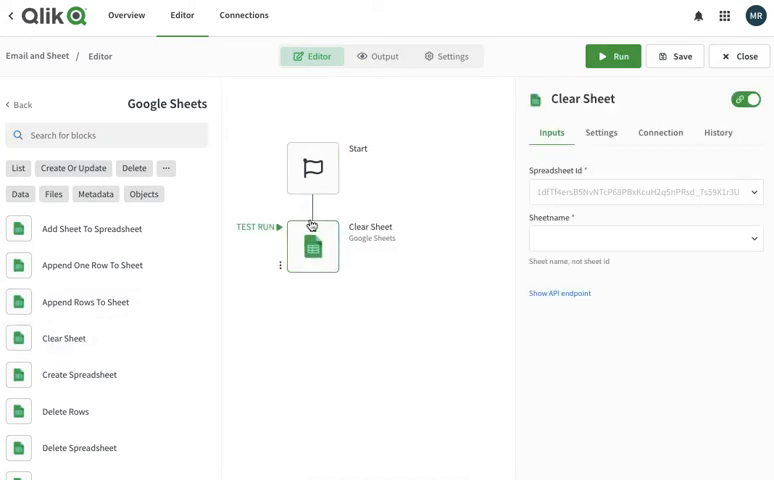
left_click(640, 191)
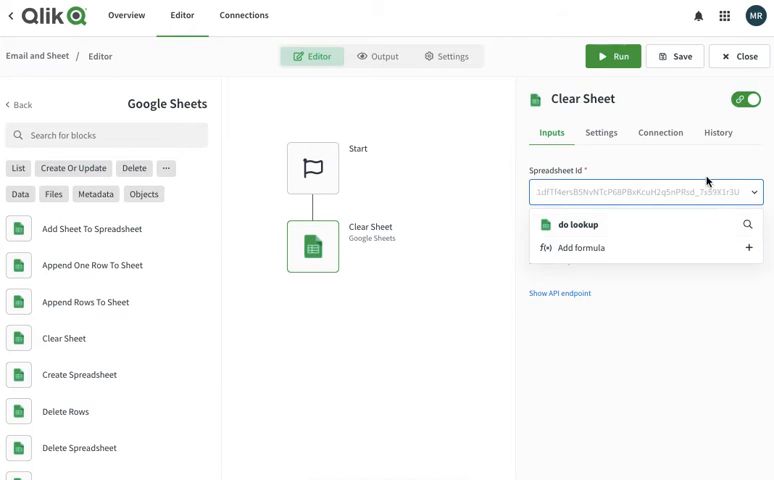
left_click(575, 224)
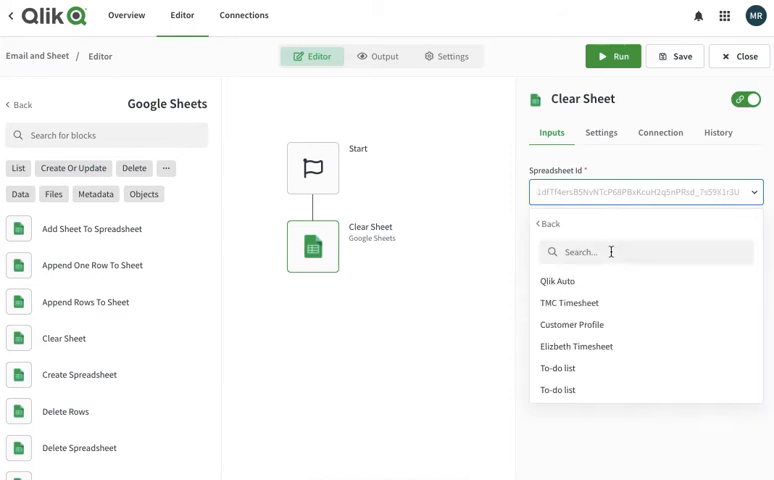
left_click(558, 281)
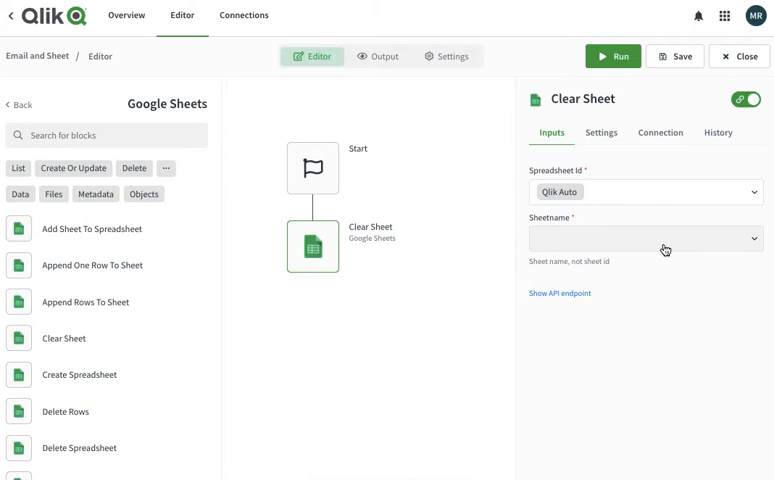
left_click(644, 238)
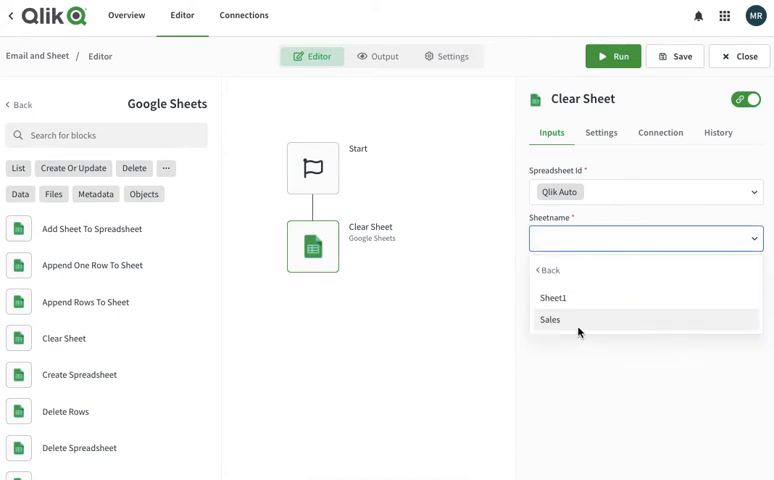
left_click(549, 319)
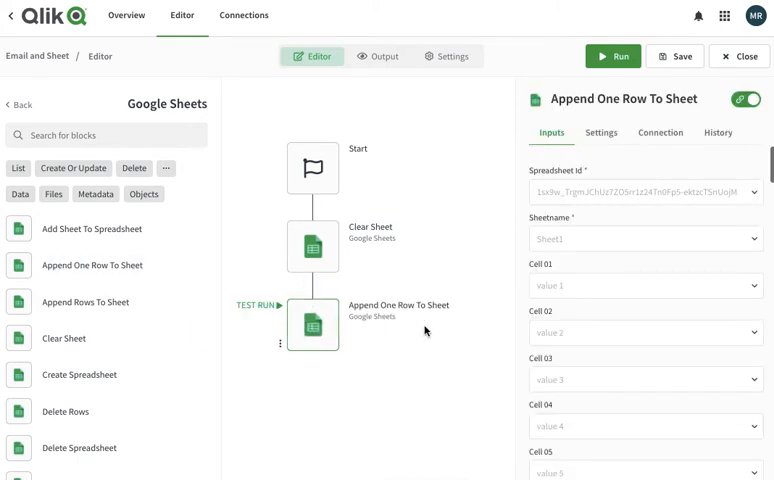
mouse_move(312, 324)
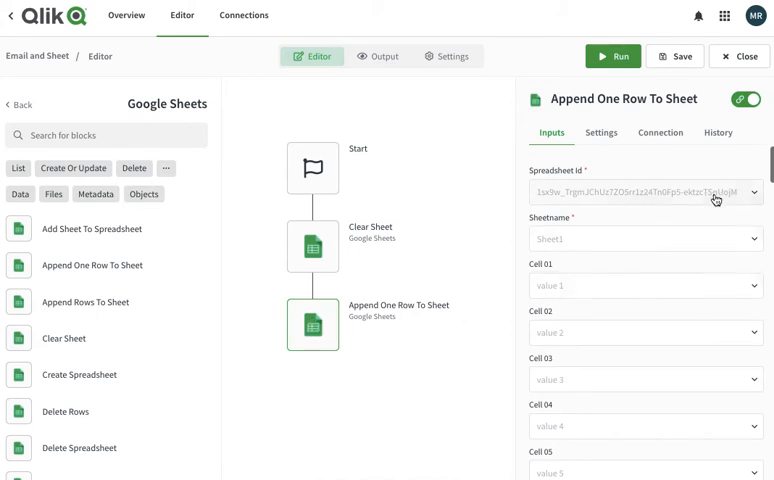
Point Append One Row To Sheet at Qlik Auto's Sales sheet and focus Cell 01
left_click(645, 191)
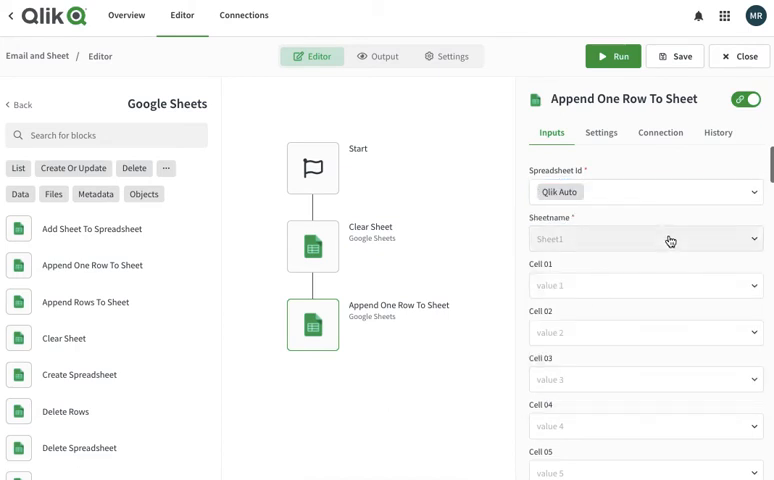
left_click(645, 238)
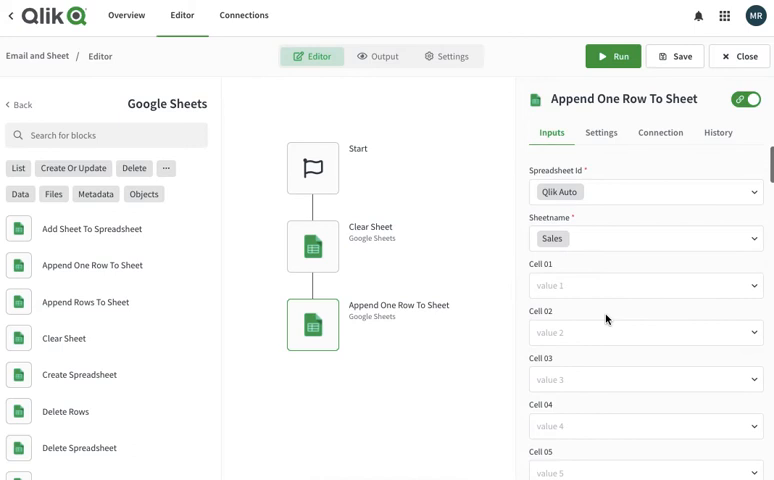
left_click(640, 285)
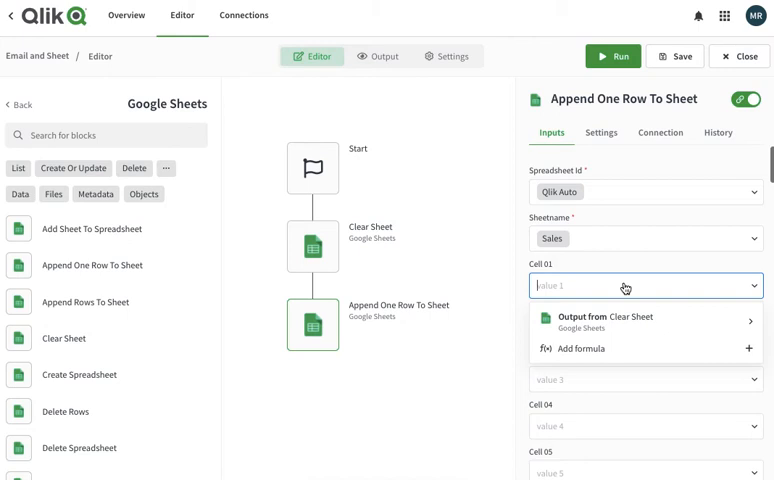
mouse_move(157, 123)
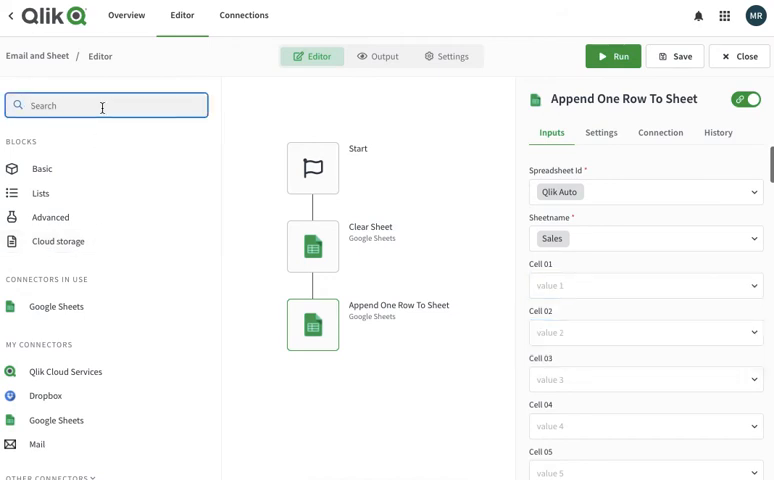
type("expr")
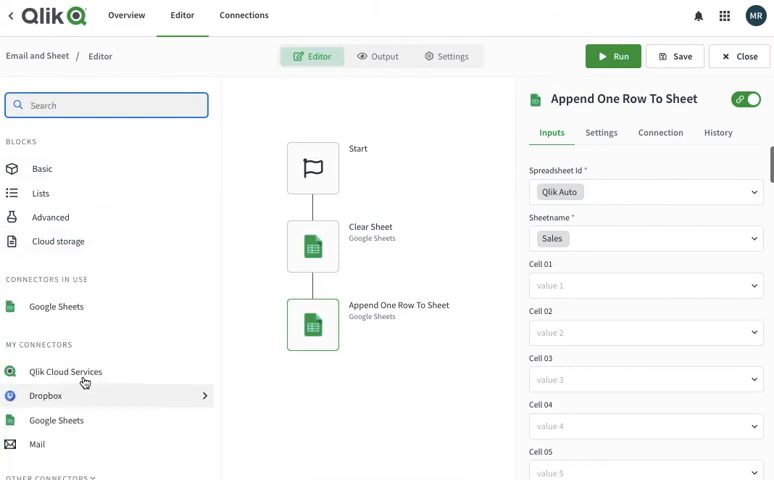
left_click(64, 371)
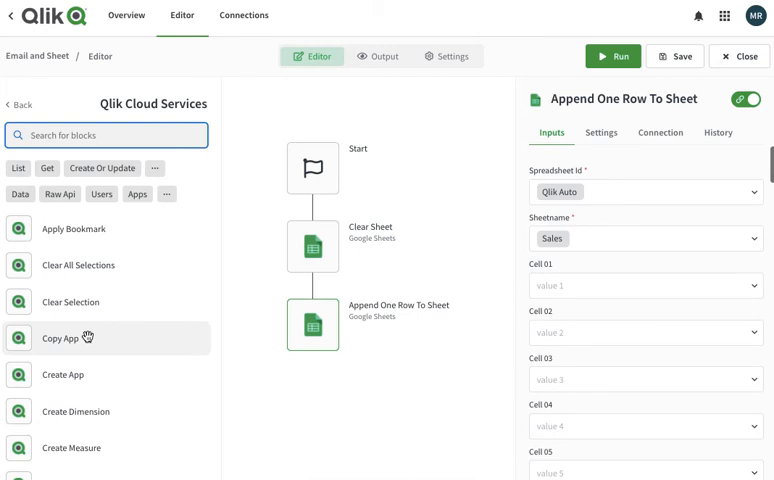
type("expr")
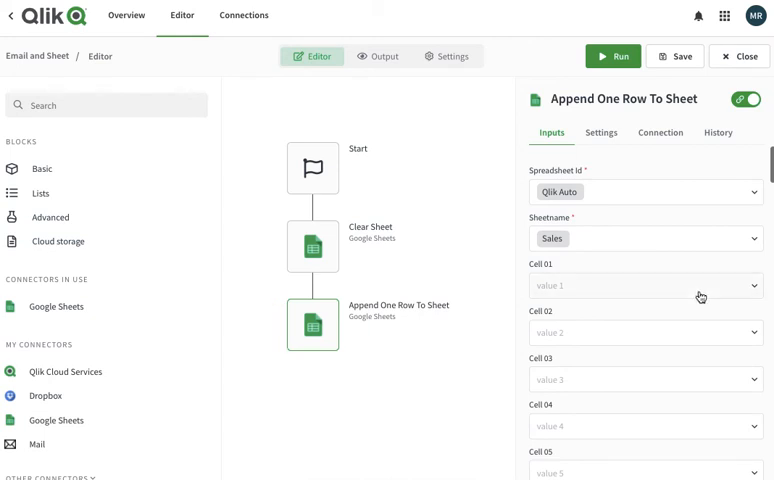
left_click(640, 285)
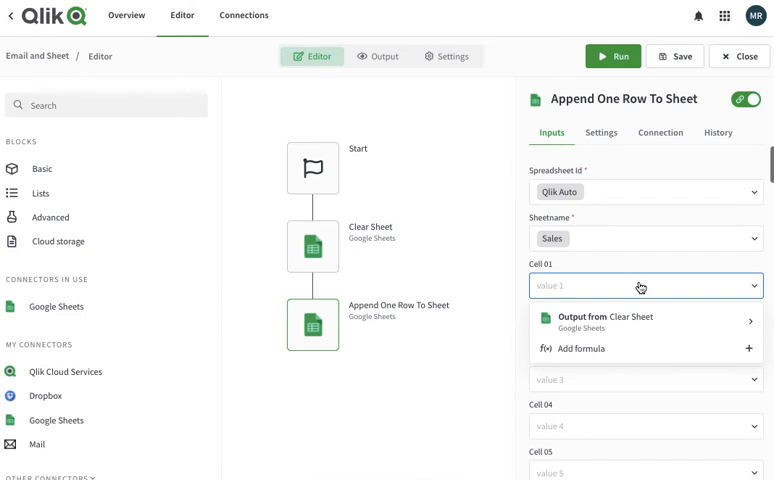
Enter 'Product Category' in Cell 01 and 'Sales Amount' in Cell 02
type("Cate")
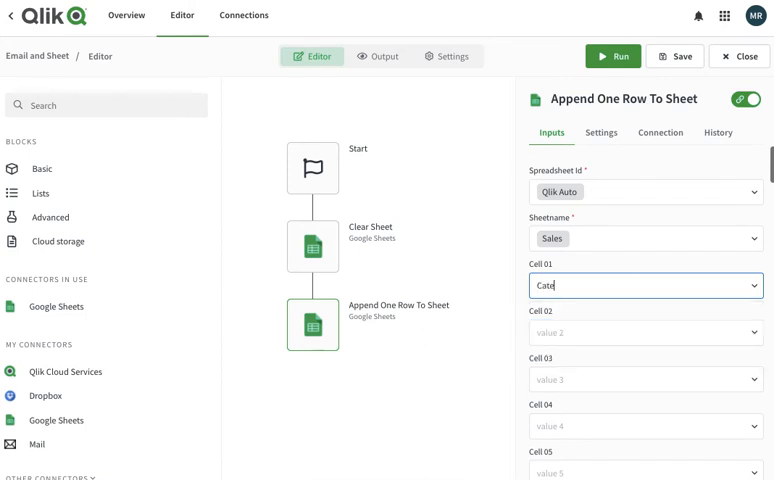
type("Product")
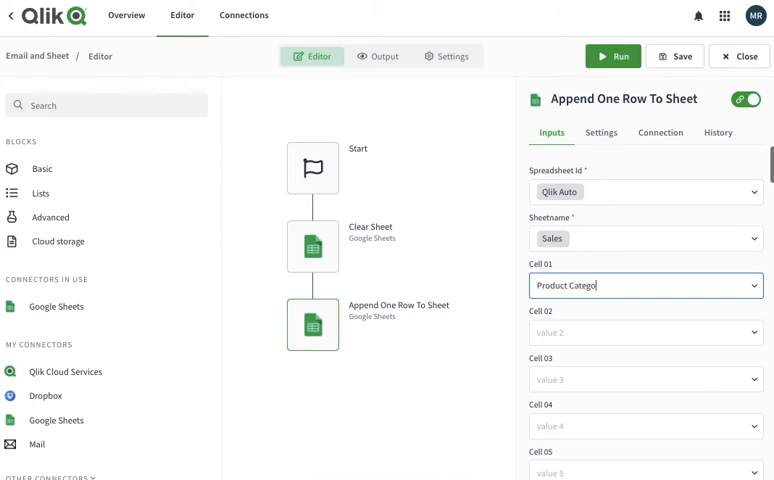
type("Sales Amount")
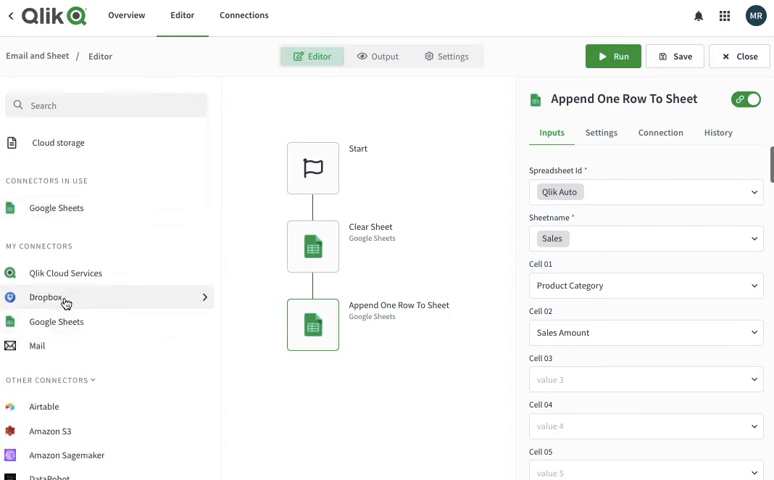
Search Qlik Cloud Services blocks for 'str' and add Get Straight Table Data
left_click(65, 272)
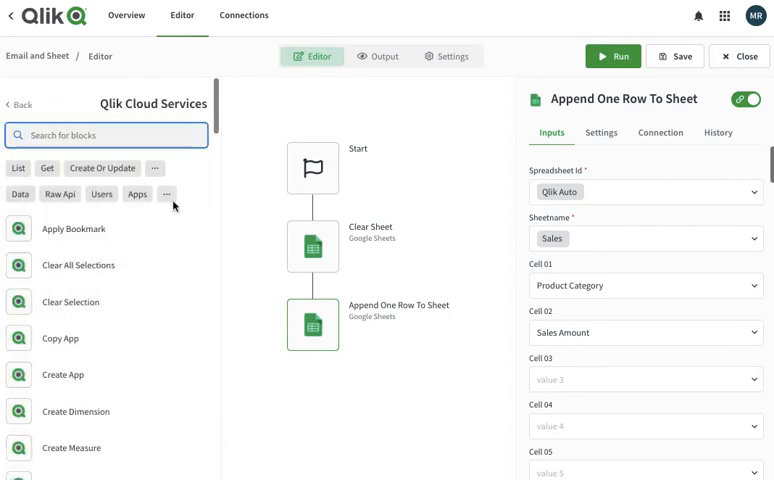
type("s")
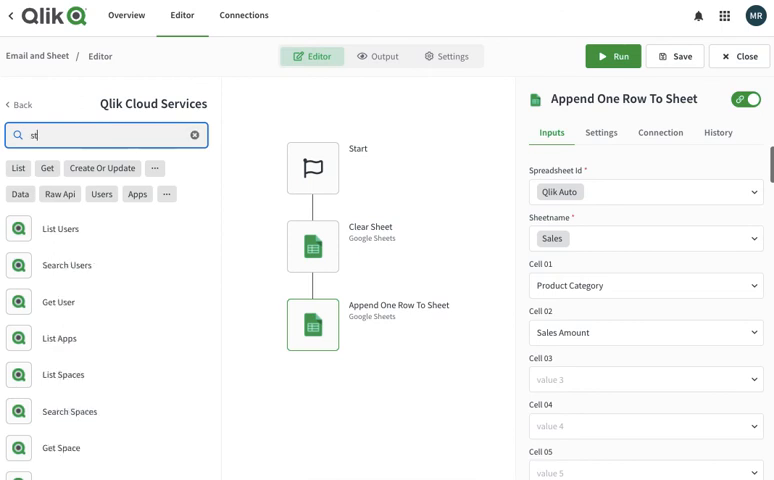
type("tr")
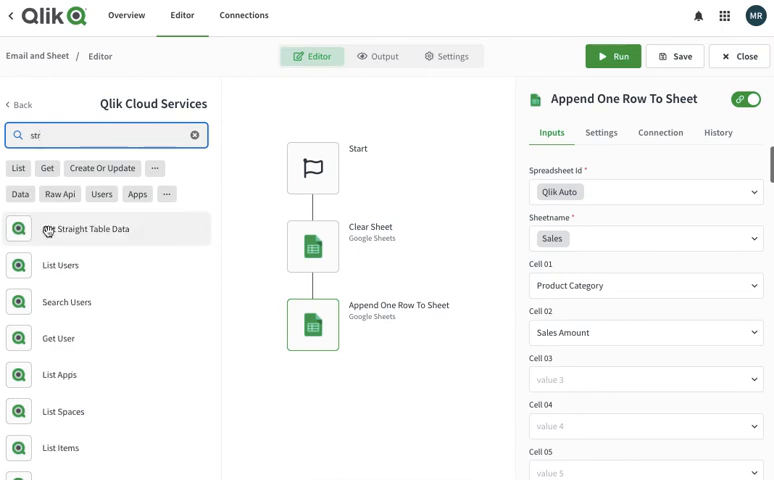
left_click(90, 229)
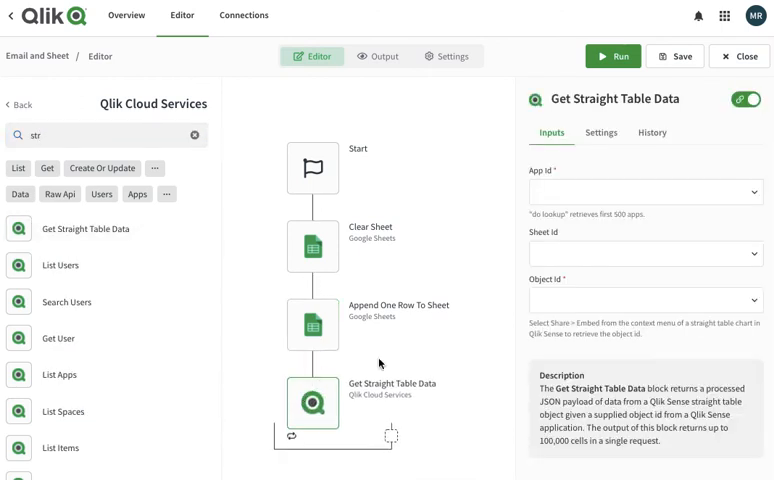
Look up the Sale Tutorial app, then select My new sheet and the Sales by Category table
left_click(645, 191)
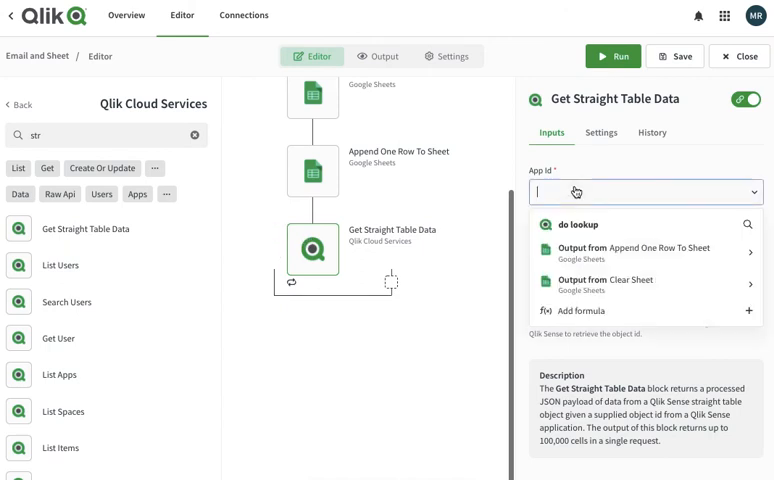
left_click(580, 224)
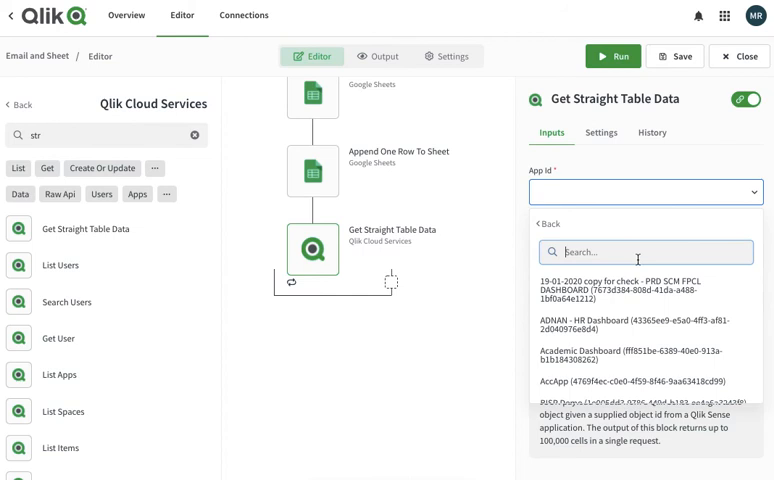
type("sa")
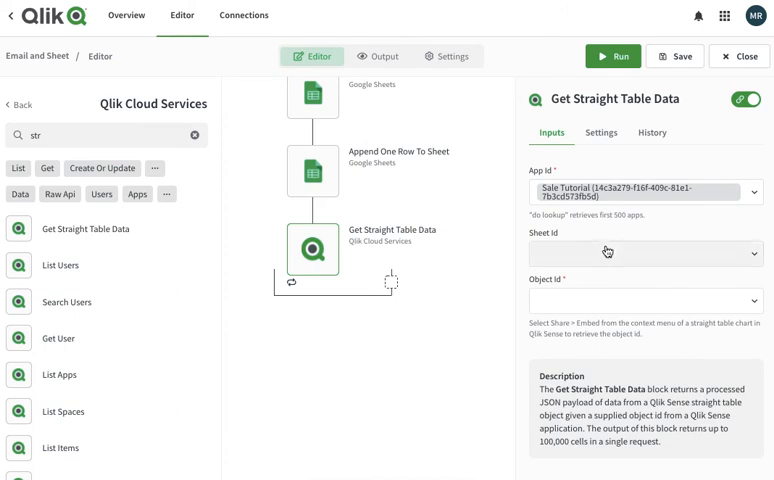
left_click(645, 253)
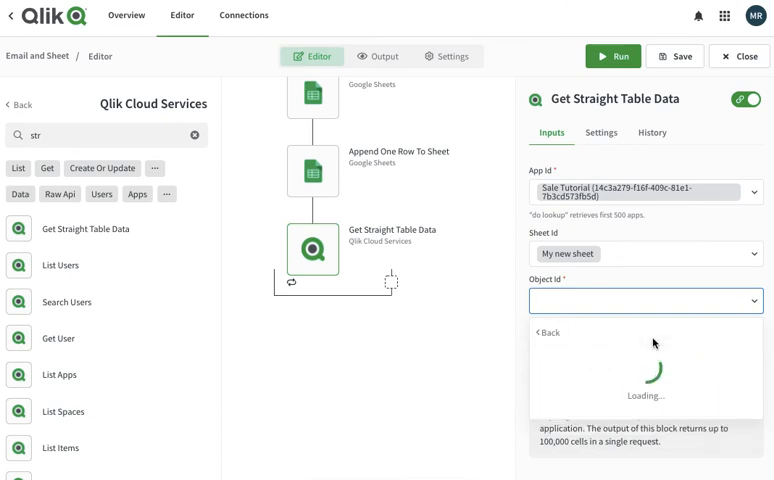
left_click(645, 300)
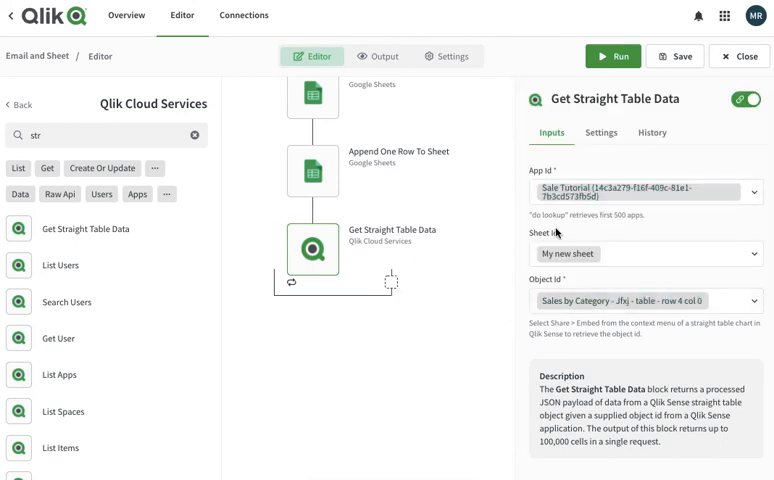
mouse_move(344, 288)
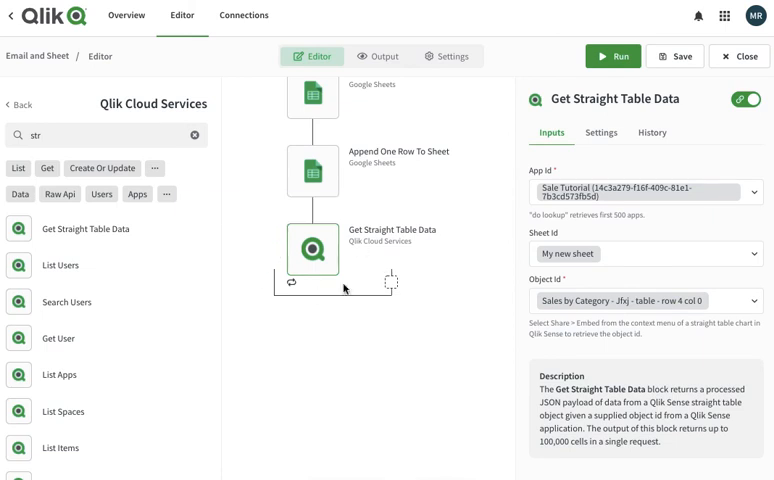
mouse_move(438, 287)
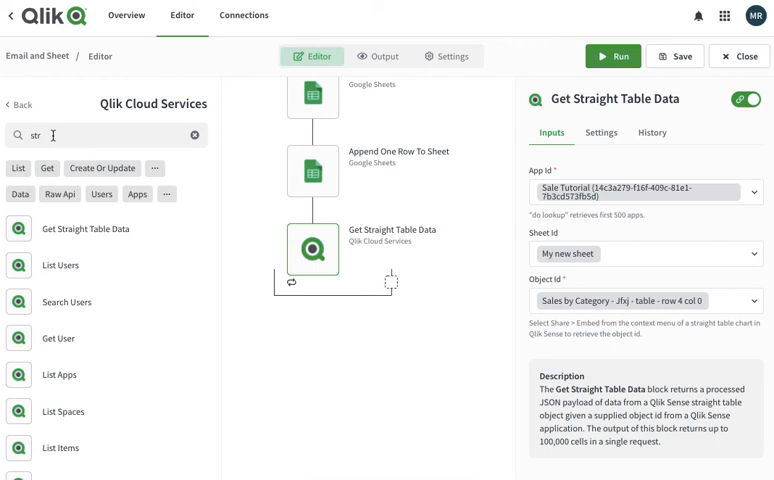
Clear the block search filter so all Qlik Cloud Services blocks are listed
left_click(194, 135)
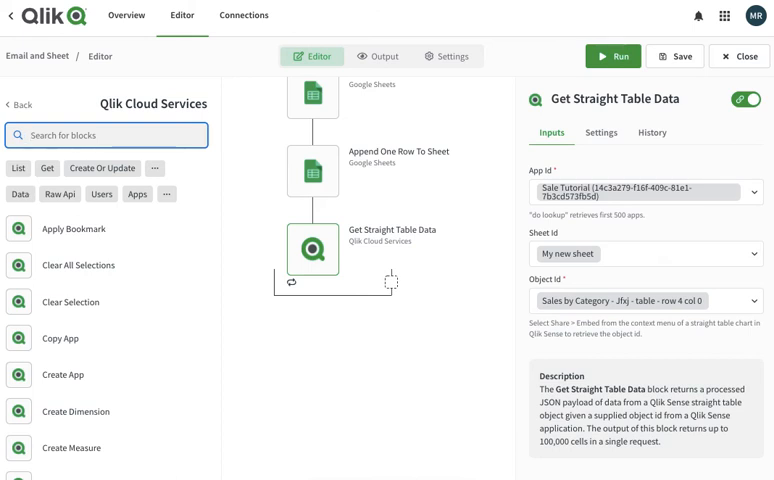
mouse_move(28, 212)
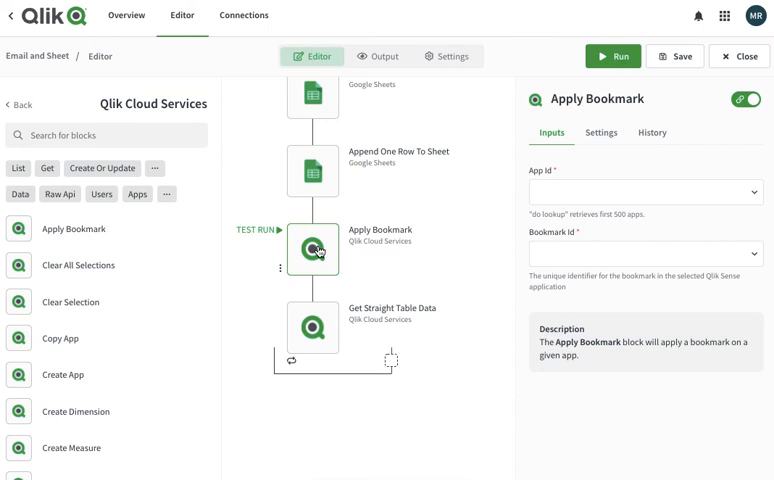
Search the app lookup for 'sales' and select Sale Tutorial as the bookmark's app
left_click(644, 191)
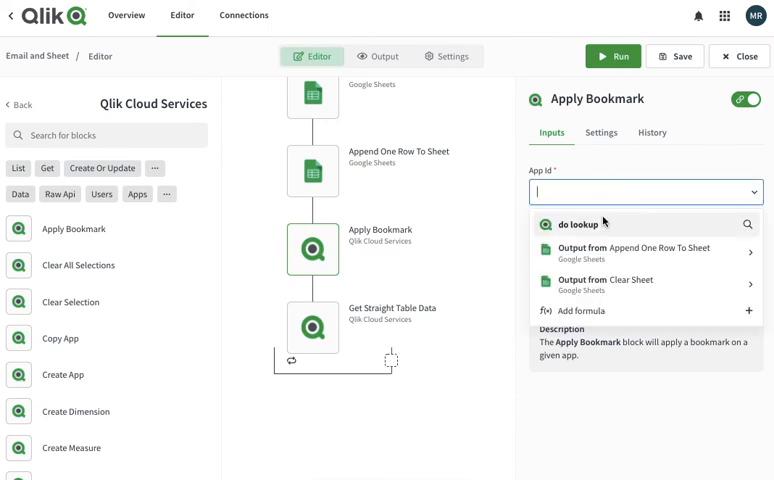
left_click(579, 223)
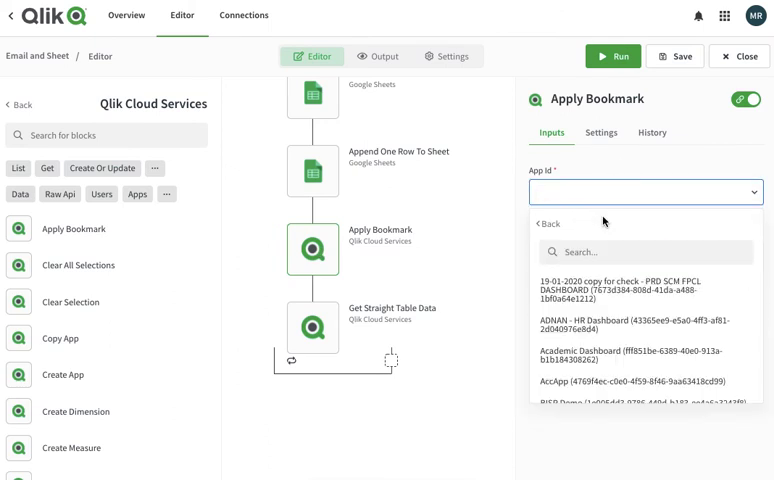
left_click(645, 251)
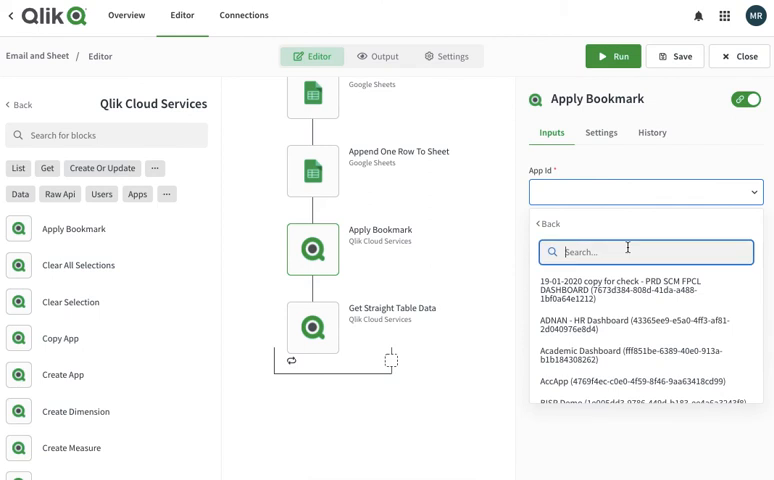
type("s")
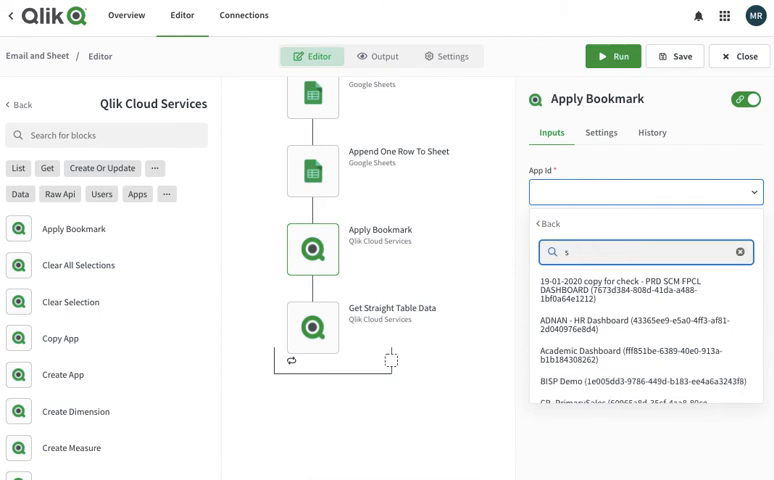
type("ales")
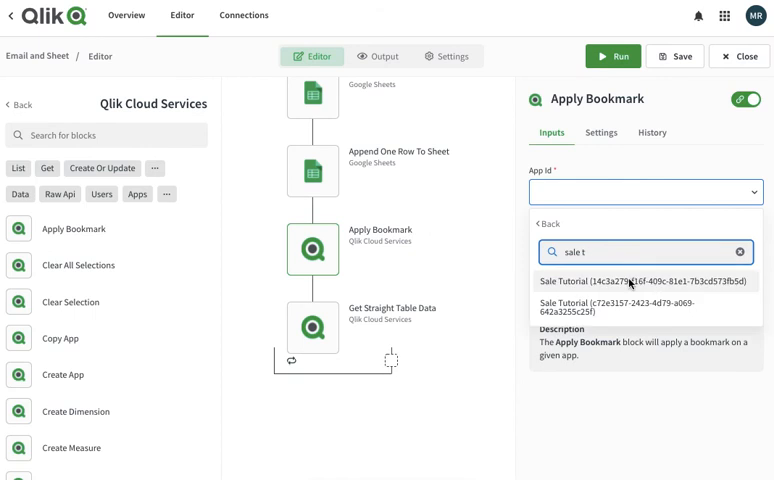
left_click(640, 280)
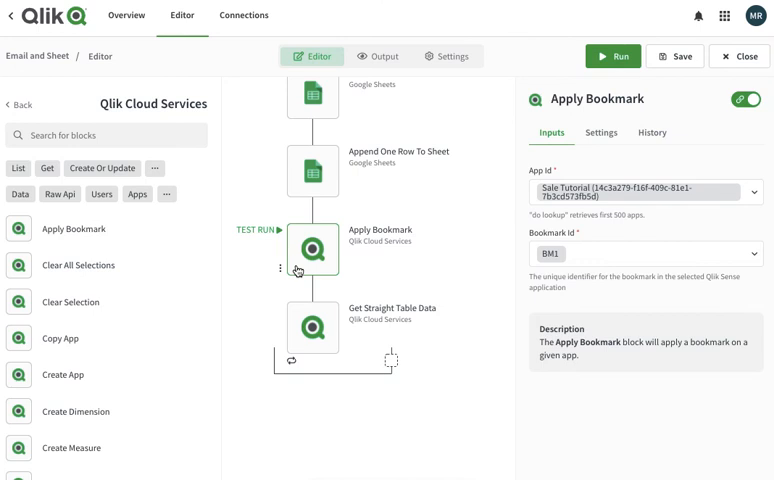
mouse_move(268, 230)
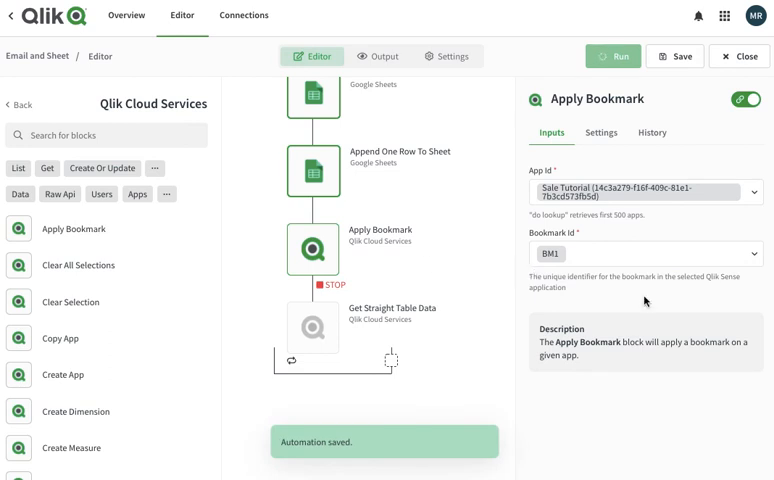
Open the Apply Bookmark test-run history showing qSuccess true
left_click(615, 57)
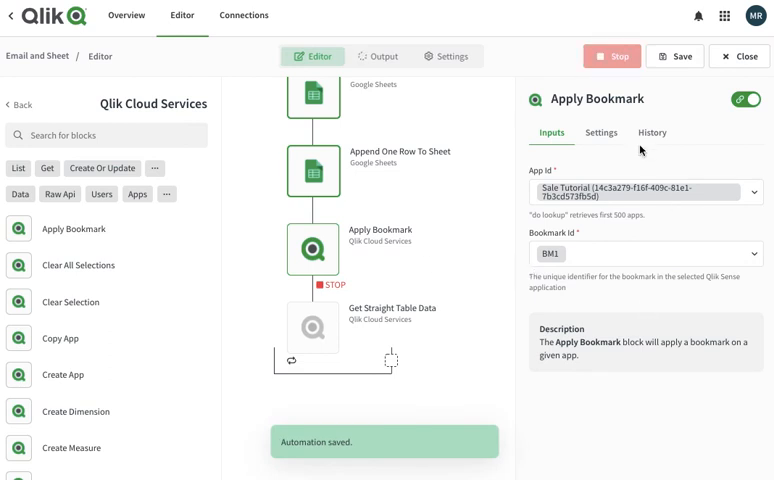
left_click(651, 132)
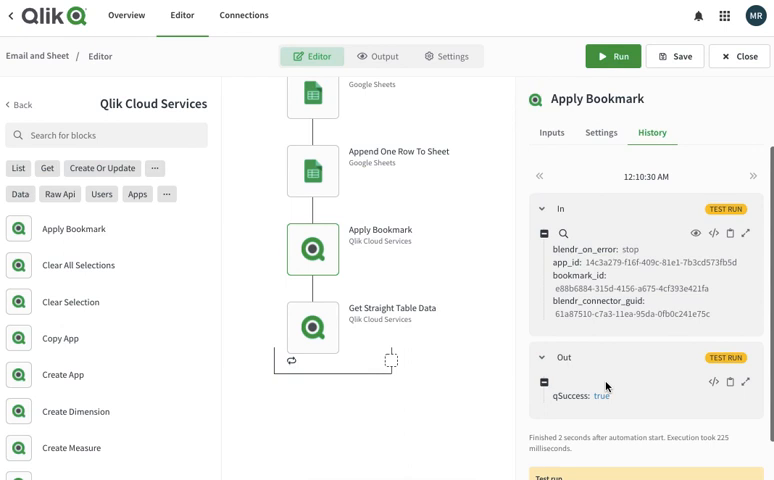
mouse_move(314, 215)
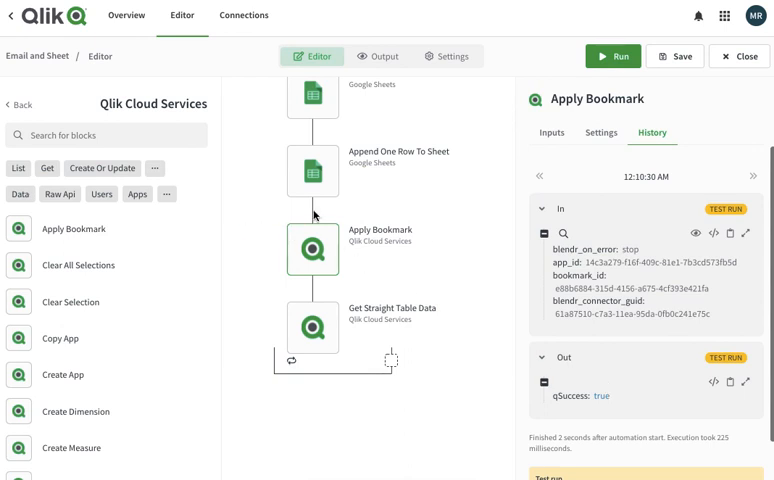
mouse_move(667, 425)
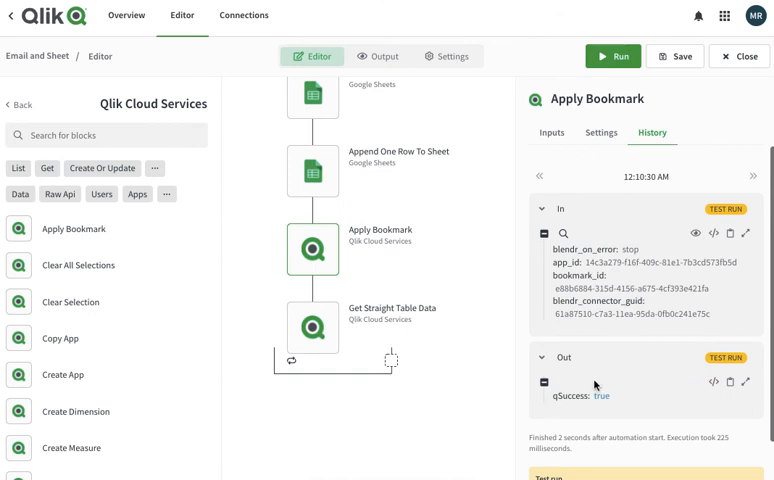
mouse_move(614, 394)
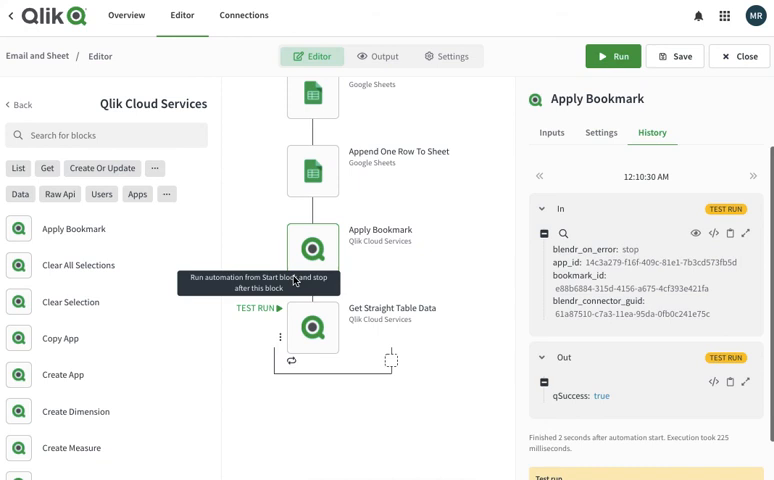
mouse_move(420, 379)
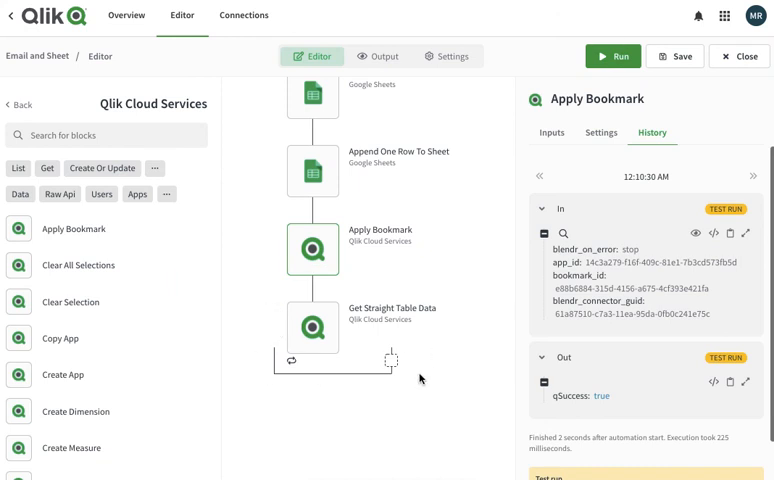
mouse_move(481, 386)
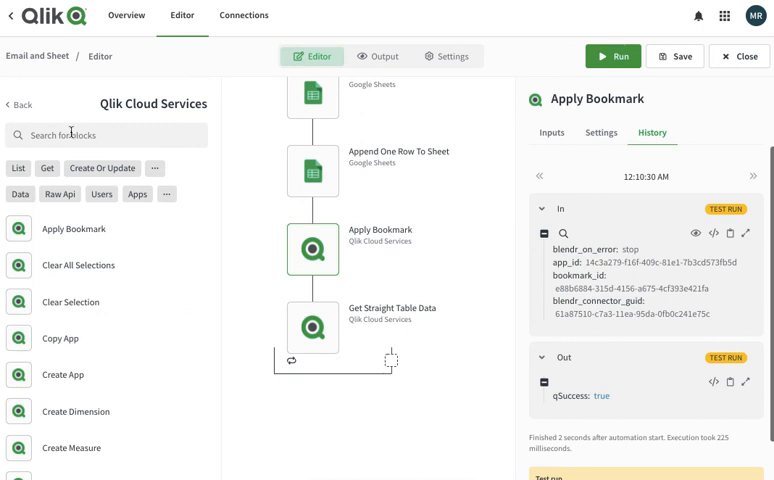
Search 'append' and add a Google Sheets Append One Row To Sheet block inside the loop
left_click(107, 135)
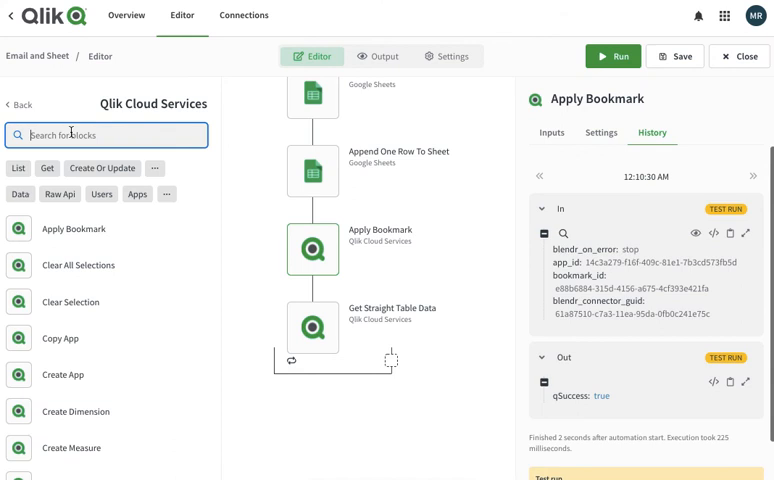
type("append")
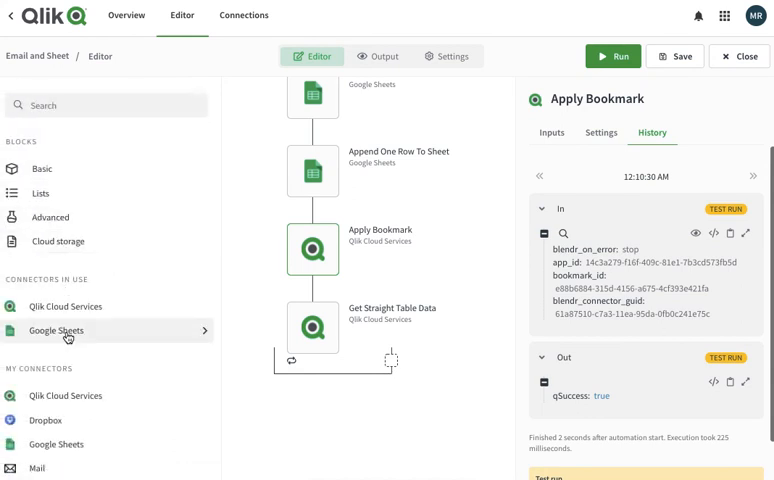
left_click(54, 330)
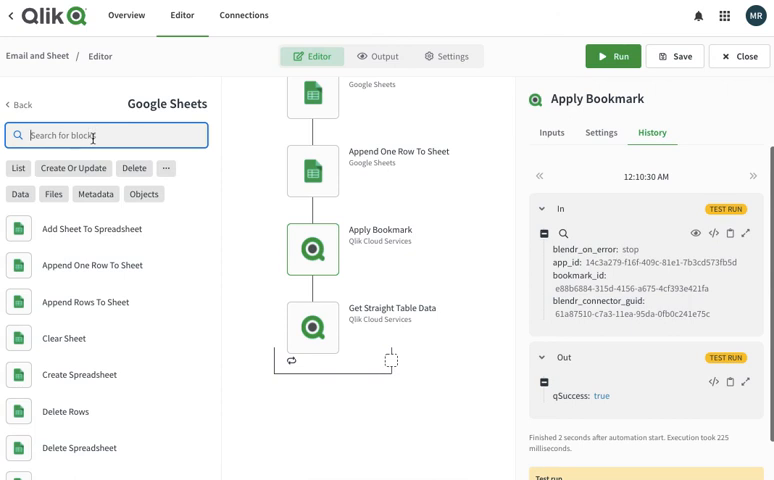
left_click(411, 370)
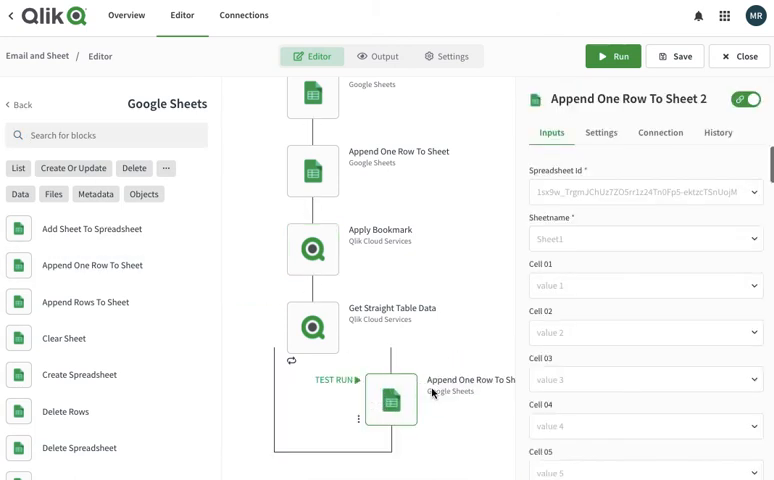
Point the new append step at the Qlik Auto spreadsheet's Sales sheet
left_click(645, 191)
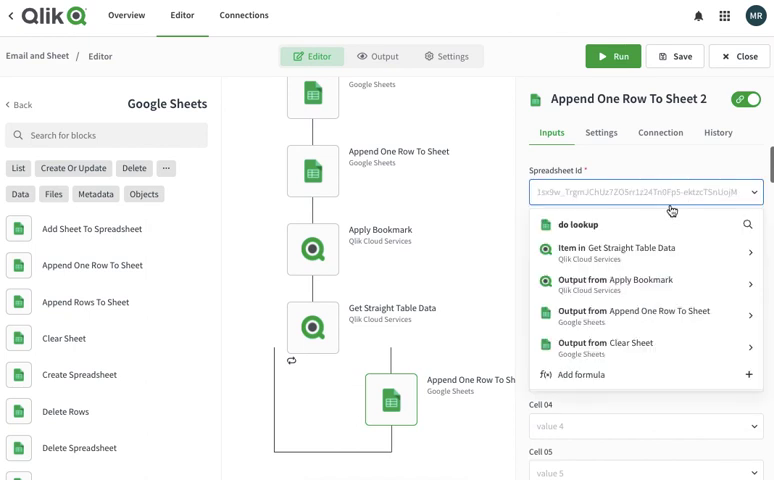
left_click(575, 224)
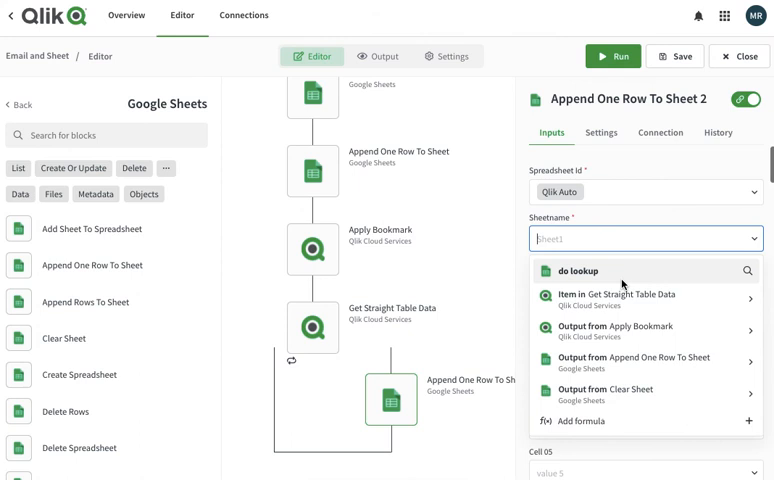
left_click(645, 238)
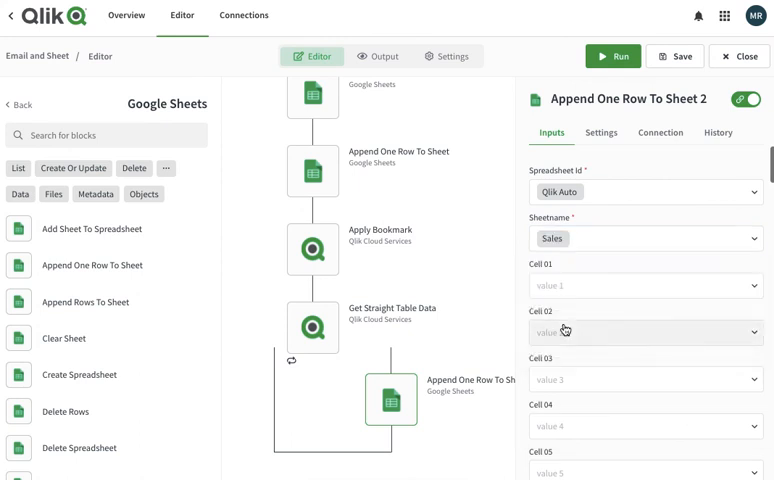
left_click(645, 286)
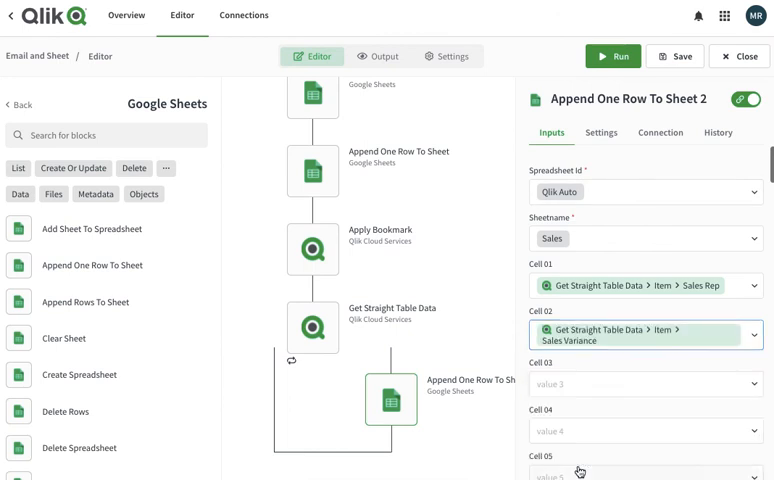
mouse_move(680, 346)
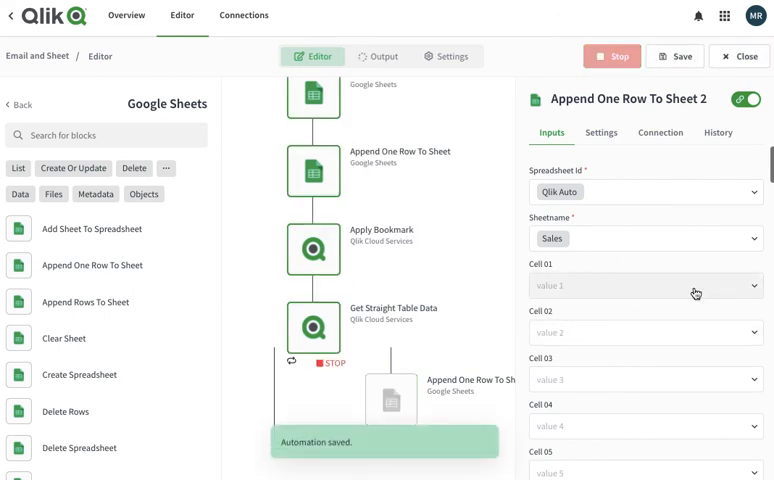
Map Cell 01 to Item > Category Name and Cell 02 to Item > Sales Amount
left_click(645, 286)
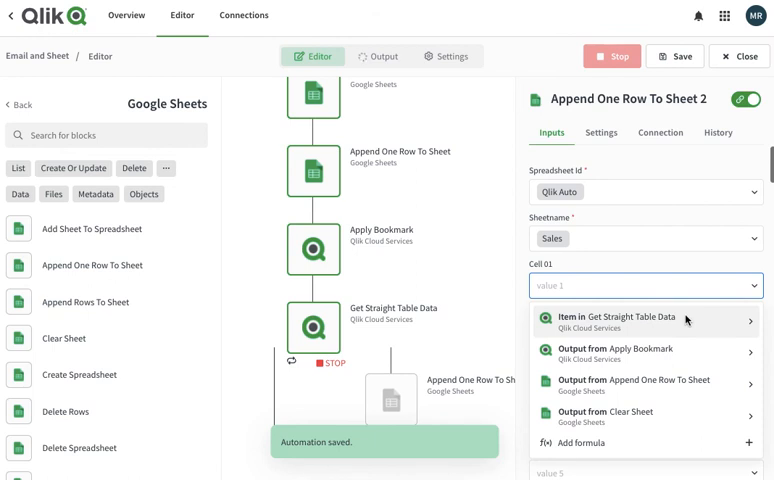
left_click(312, 325)
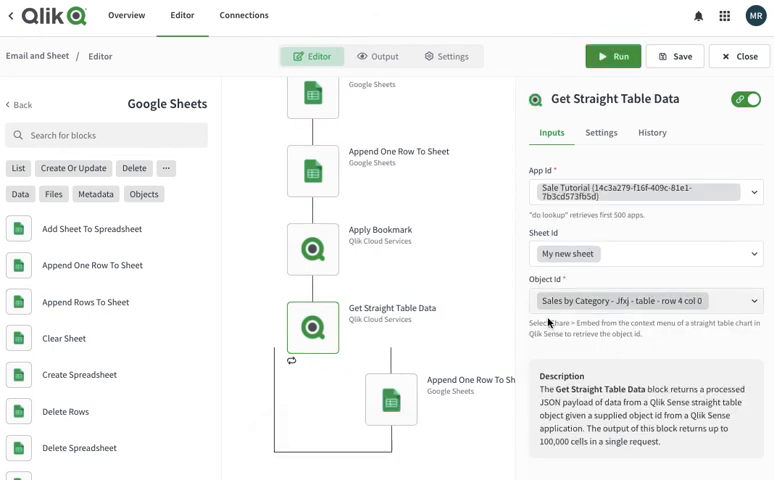
left_click(389, 398)
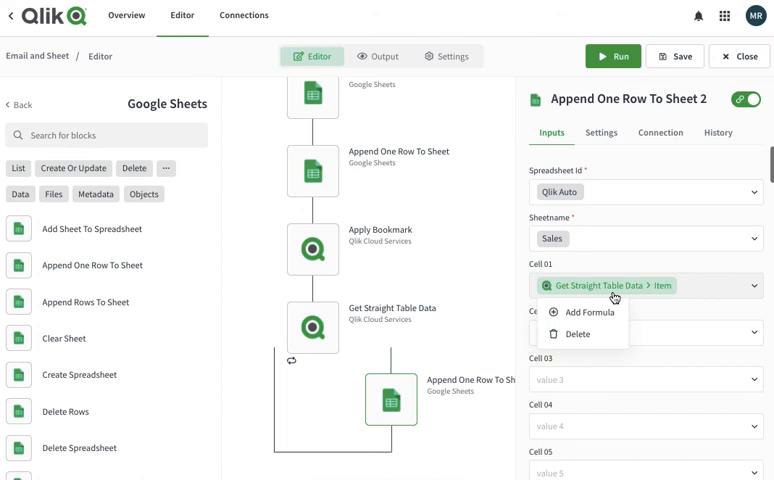
left_click(645, 286)
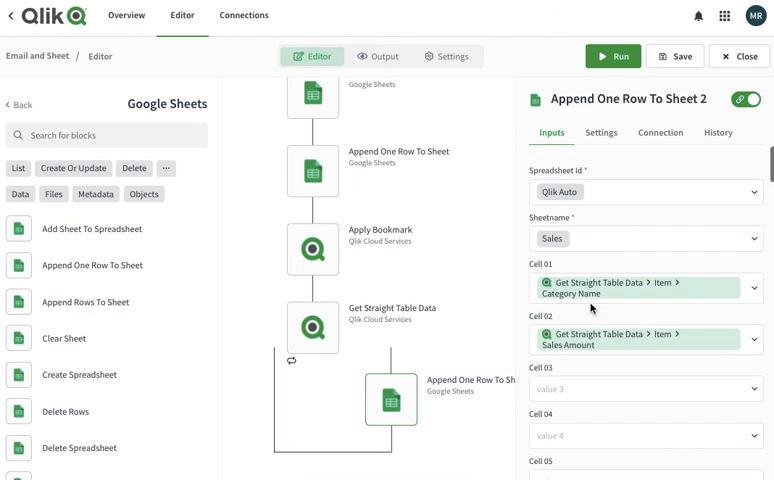
mouse_move(572, 19)
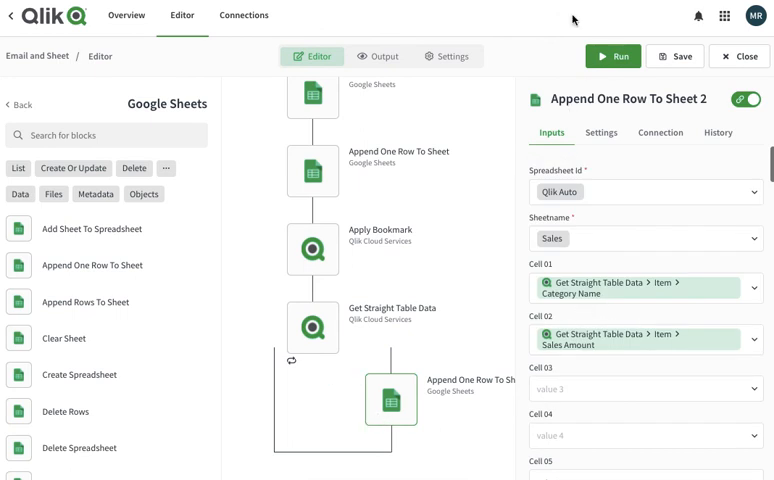